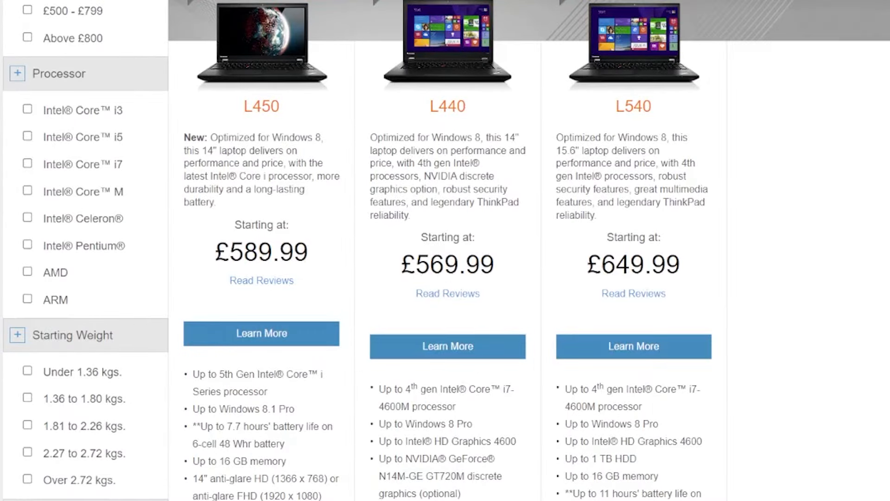
- Scroll the ended £34.97 L450 job lot and flip through its photos to the stacked laptops
scroll(down, 3)
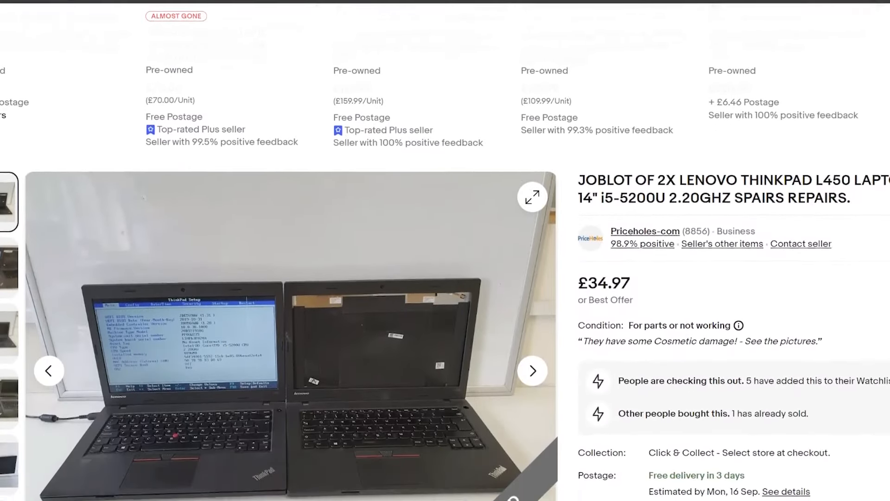
scroll(down, 3)
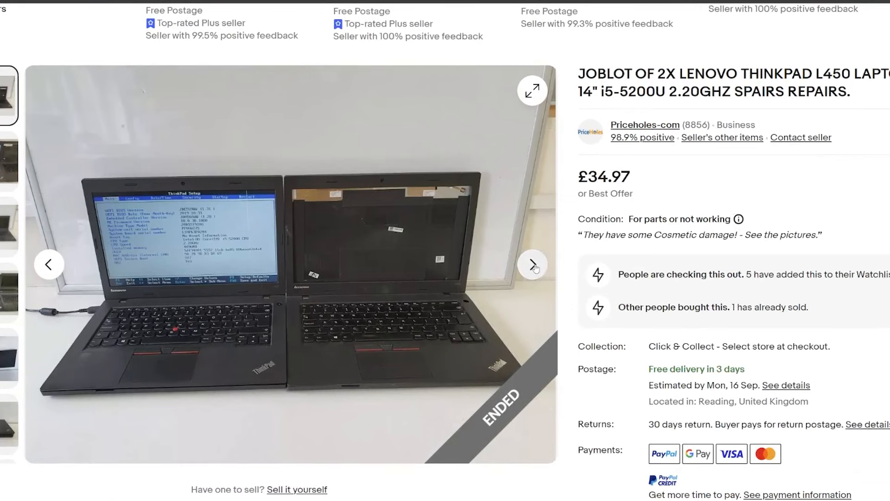
click(531, 264)
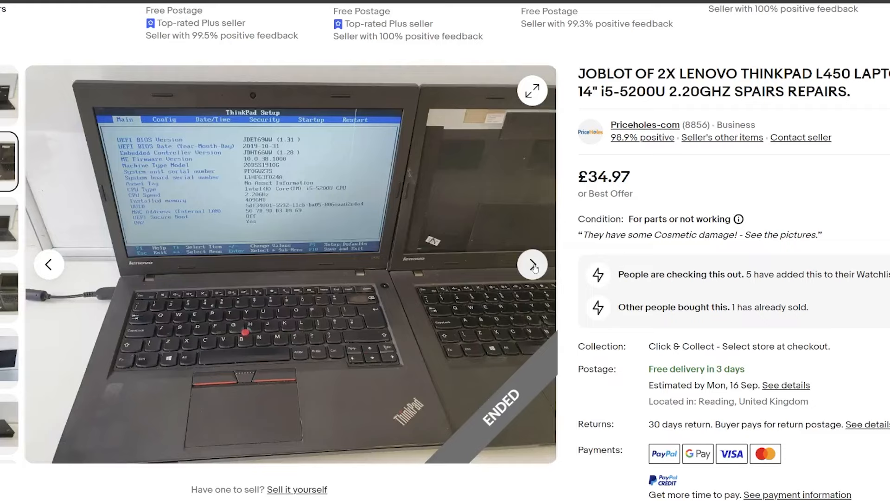
click(532, 89)
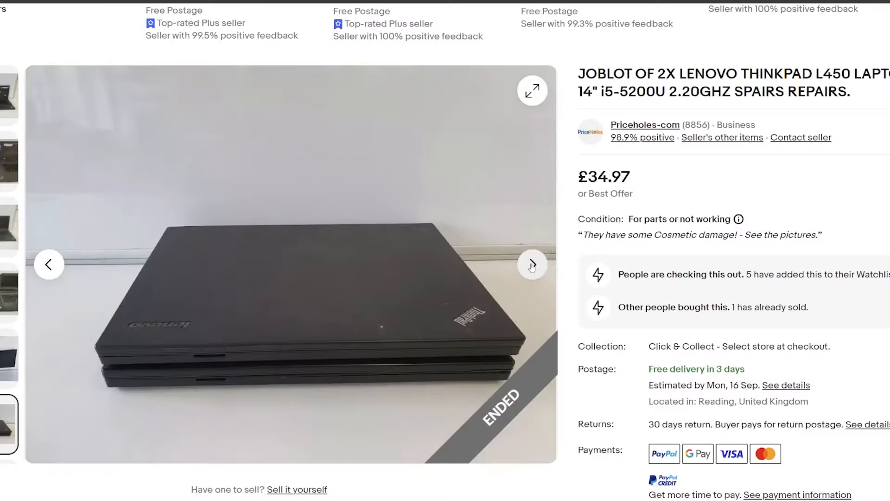
click(532, 264)
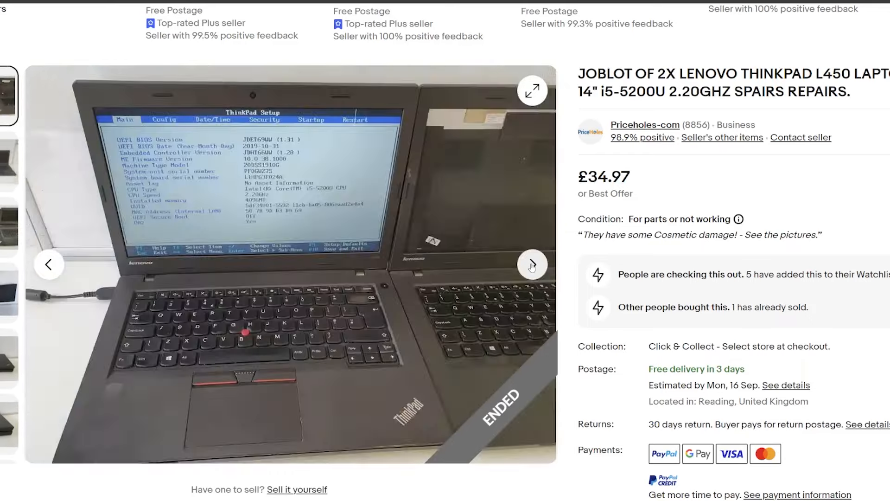
click(532, 263)
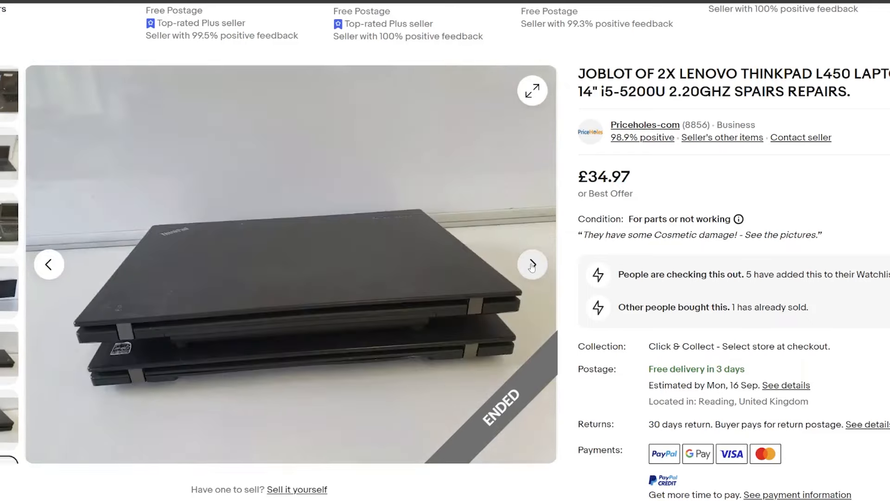
click(532, 264)
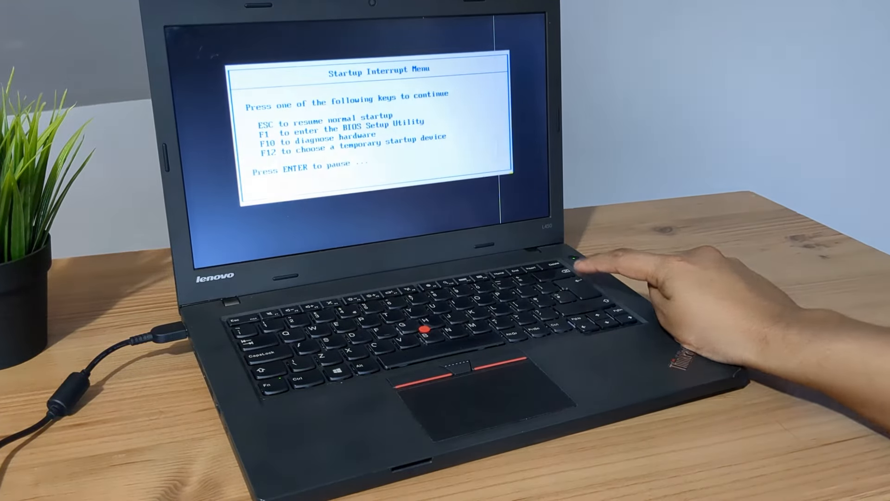
- Enter BIOS Setup from the Startup Interrupt Menu with F1
key(F1)
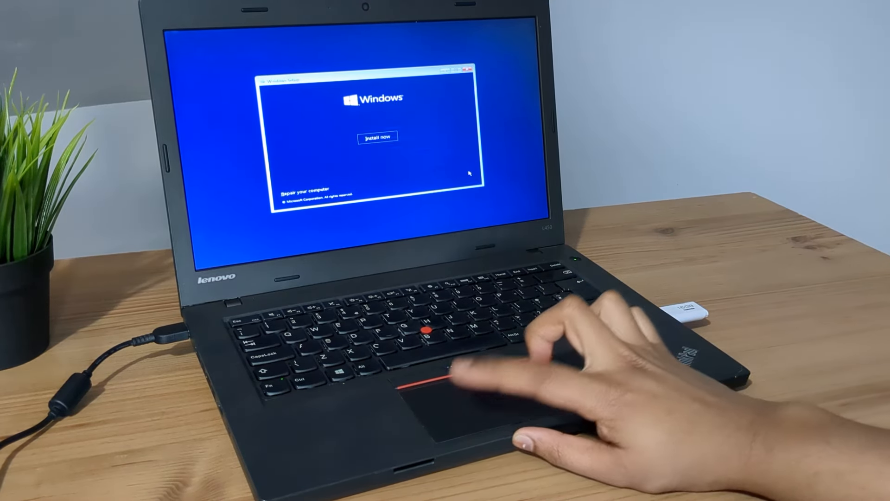
- Begin the Windows installation and select Windows 10 Pro as the edition
click(377, 137)
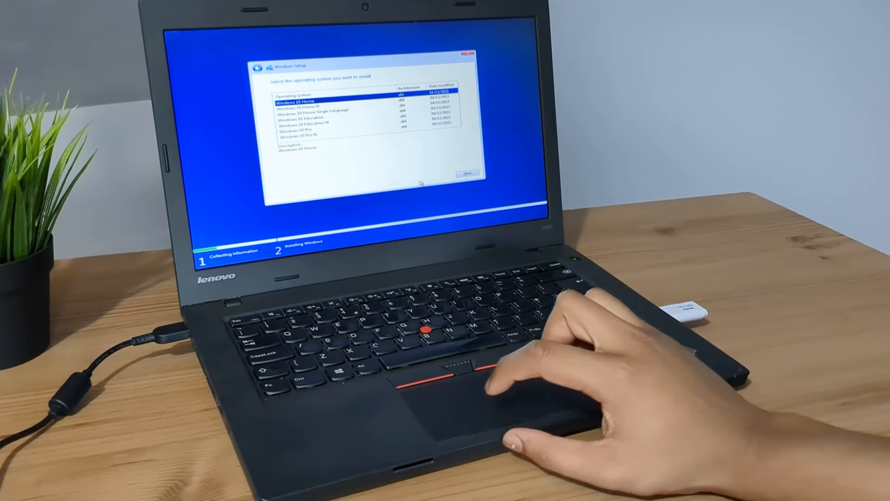
click(306, 127)
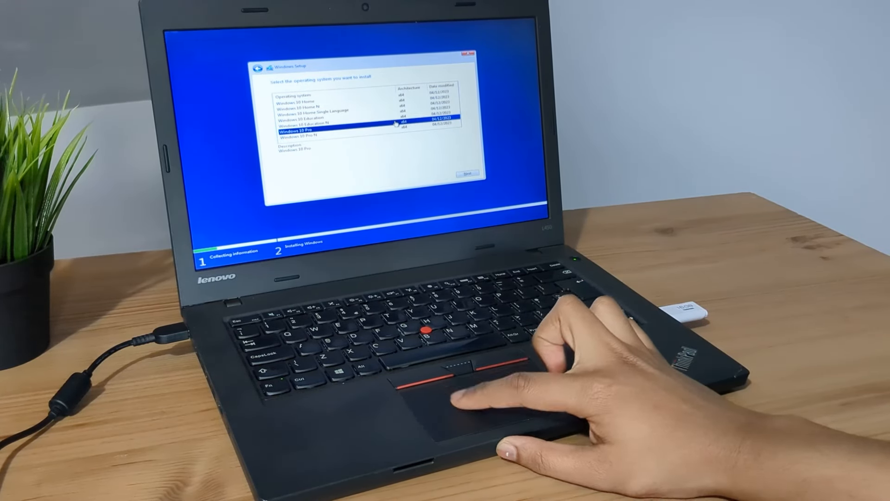
click(465, 172)
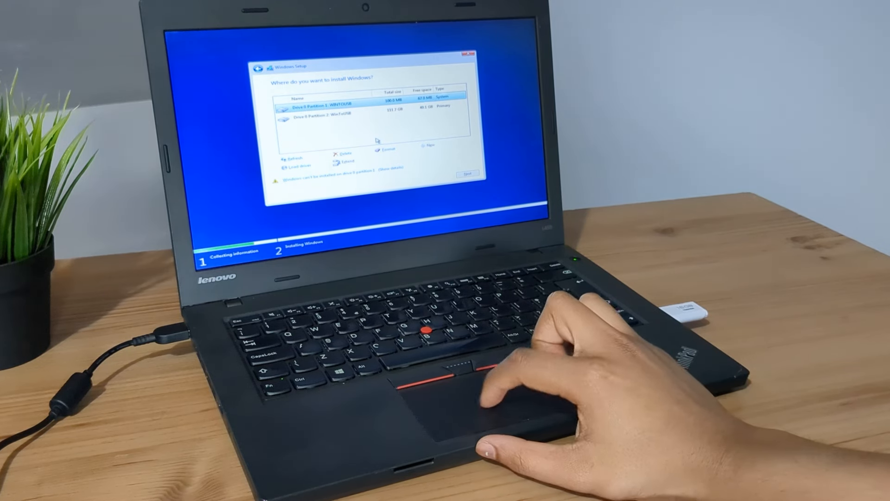
- Delete Partition 1 from the drive and confirm the warning
click(343, 152)
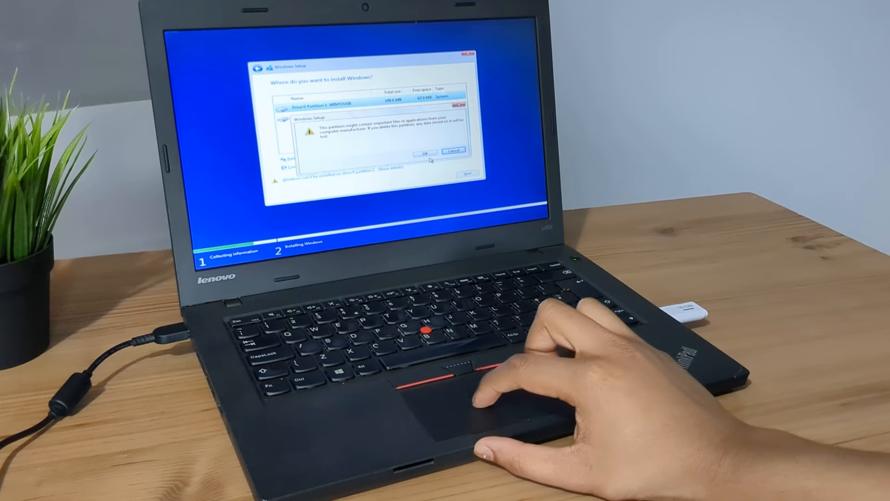
click(424, 151)
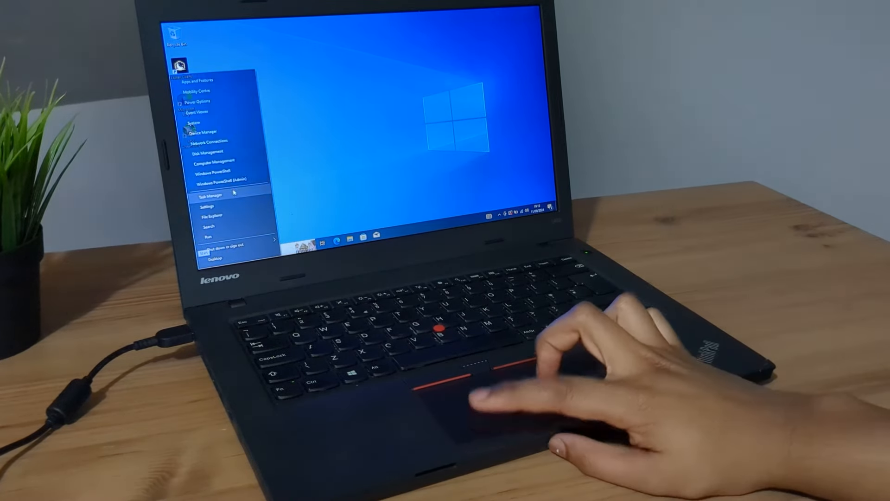
- Review Task Manager's Performance graphs for memory, the 120 GB SSD, WiFi and GPU 0
click(210, 194)
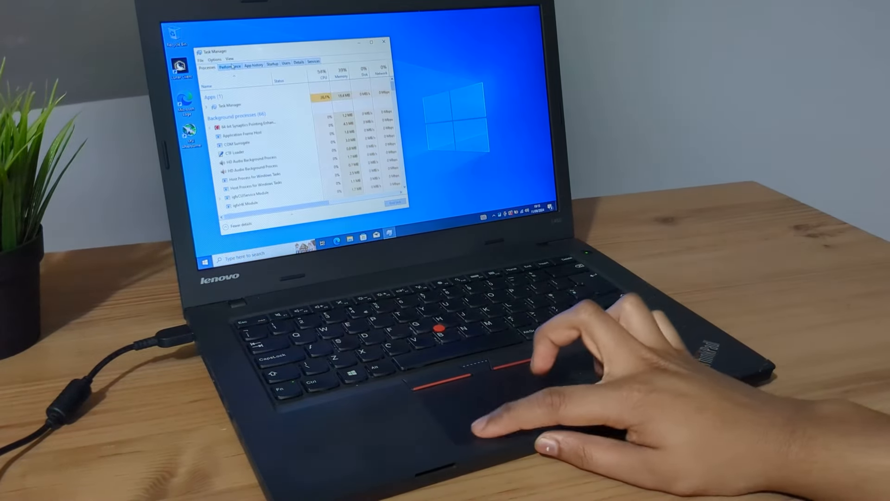
click(232, 65)
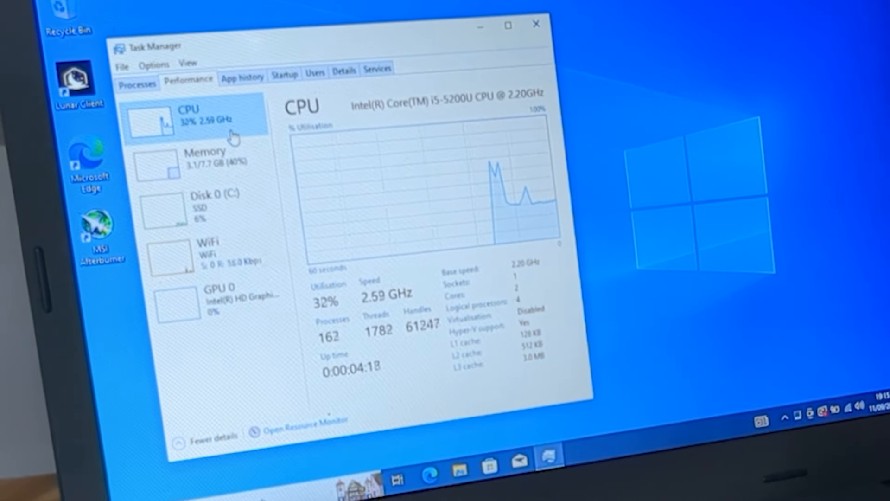
click(199, 159)
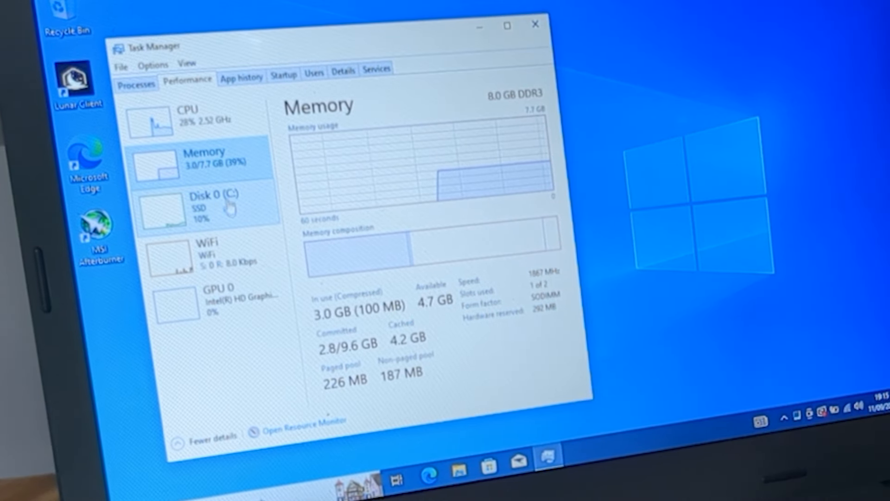
click(210, 204)
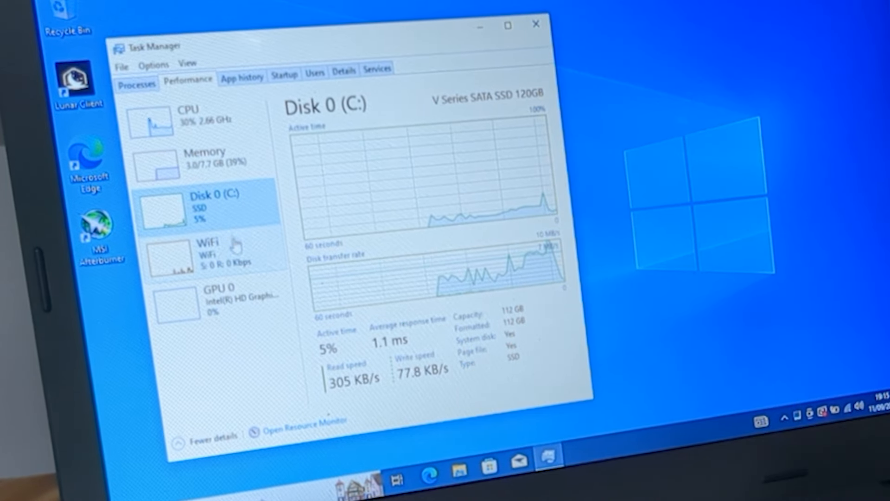
click(212, 253)
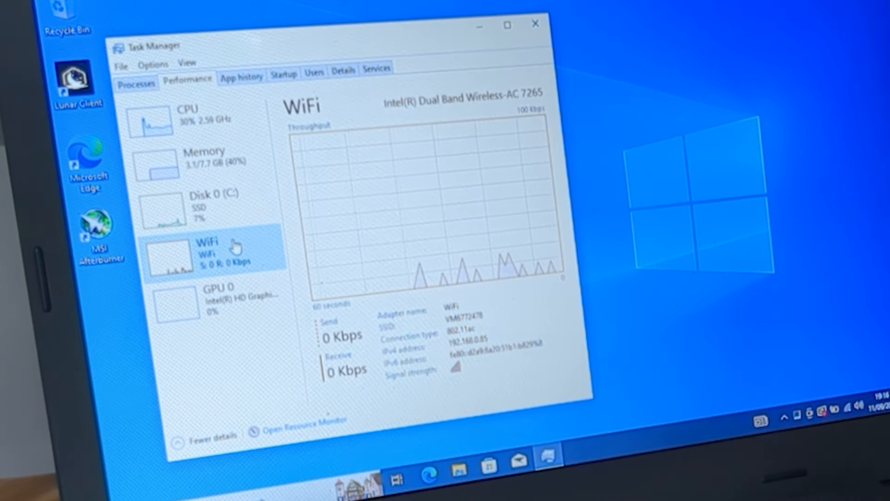
mouse_move(237, 298)
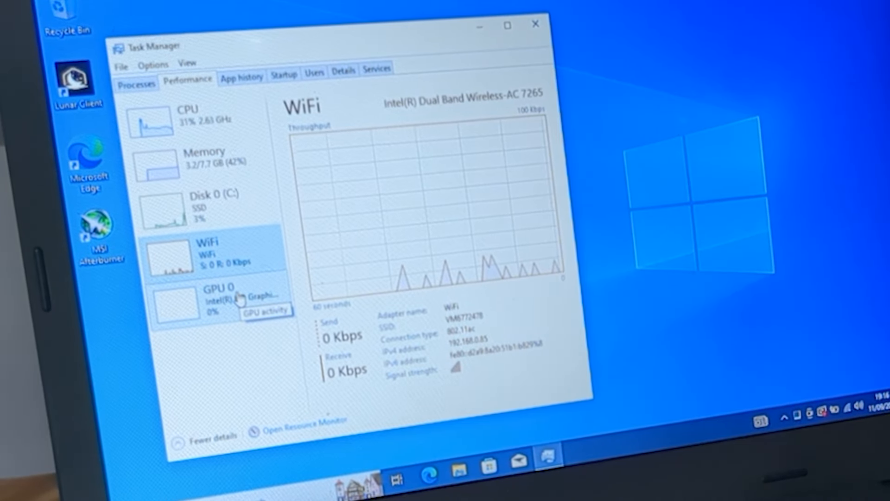
click(216, 298)
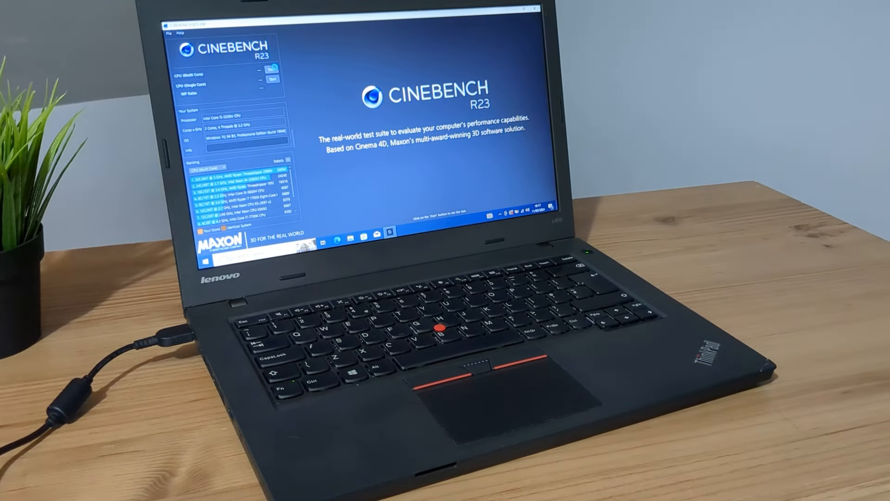
- Start the Cinebench R23 CPU (Multi Core) benchmark
click(273, 73)
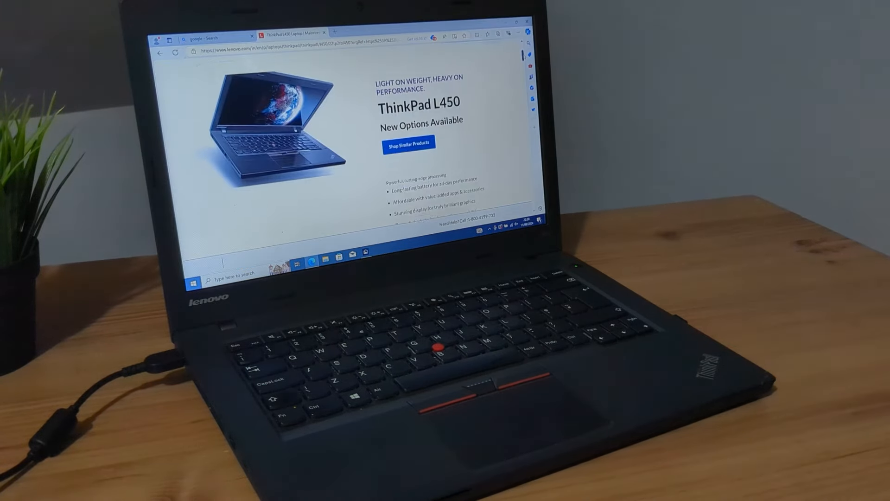
- Scroll the Lenovo ThinkPad L450 page down to its Features section
scroll(down, 3)
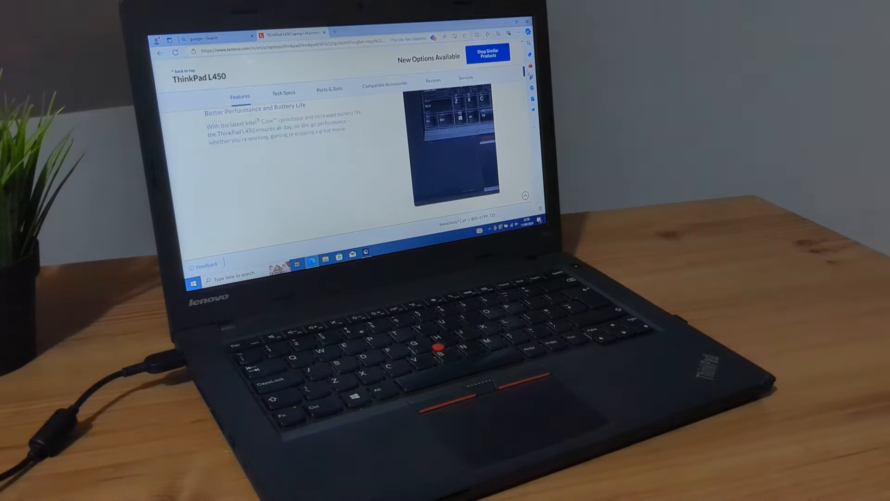
scroll(down, 3)
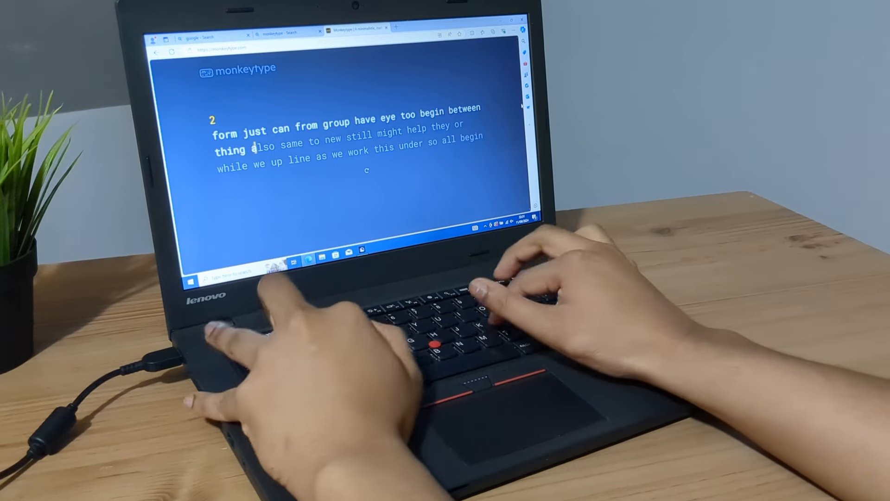
- Bring up the Windows Start menu during the Monkeytype typing test
key(Win)
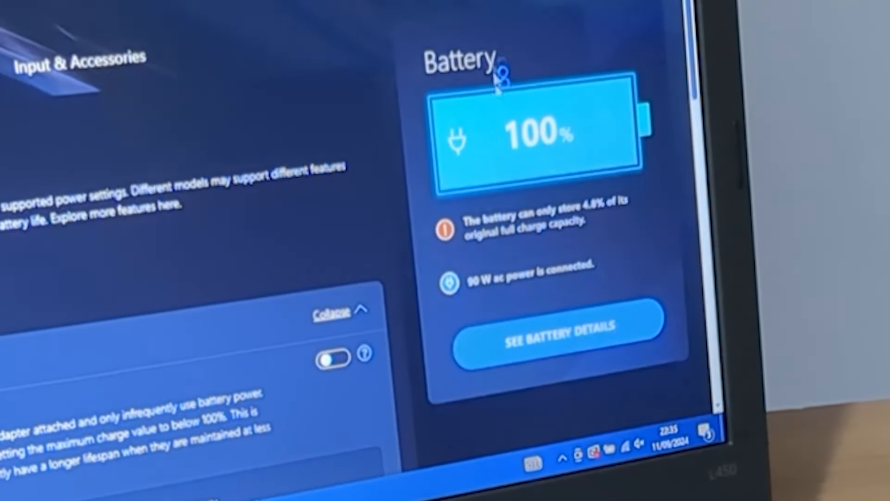
- Open Lenovo Vantage's battery details: 882 cycles, 2.26 Wh of 47.52 Wh design capacity
click(551, 330)
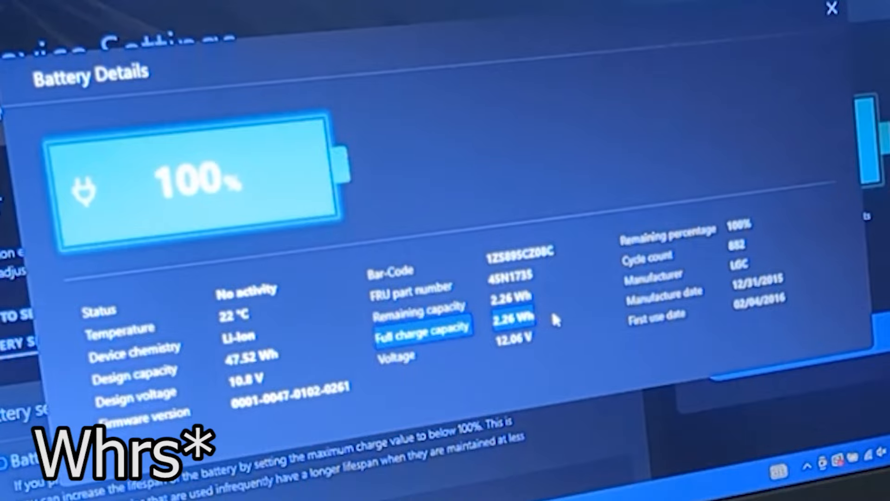